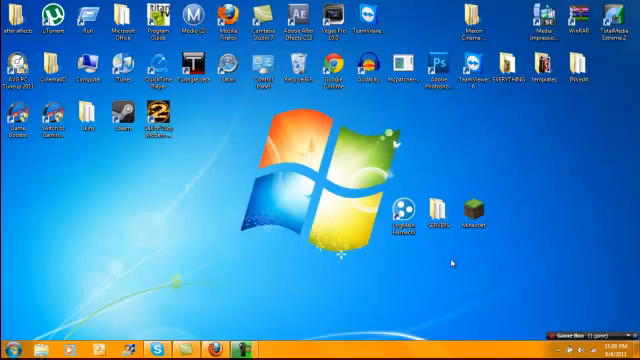
pyautogui.moveTo(470, 205)
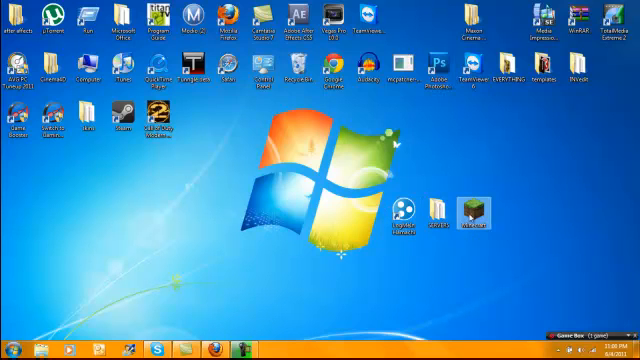
pyautogui.moveTo(471, 208)
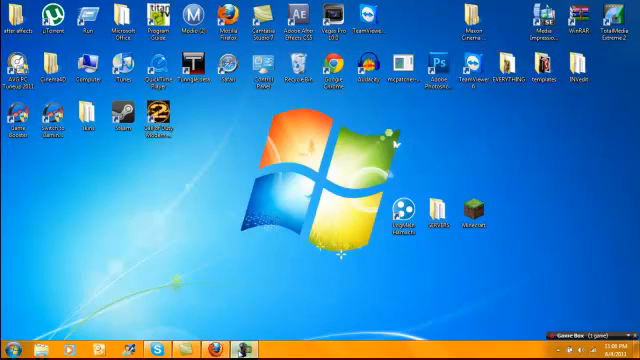
# - Switch to the minecraft.net download page and scroll to 'Multiplayer beta server software'
pyautogui.click(156, 342)
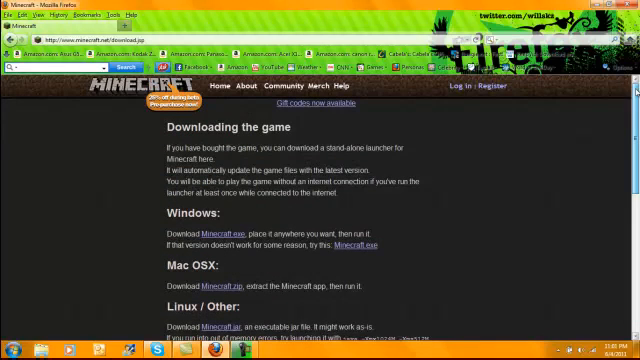
pyautogui.scroll(-3)
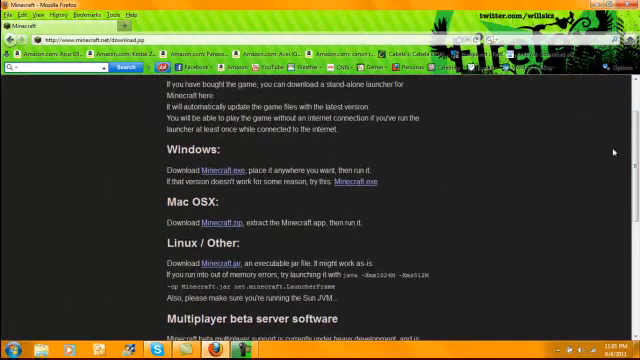
pyautogui.scroll(-3)
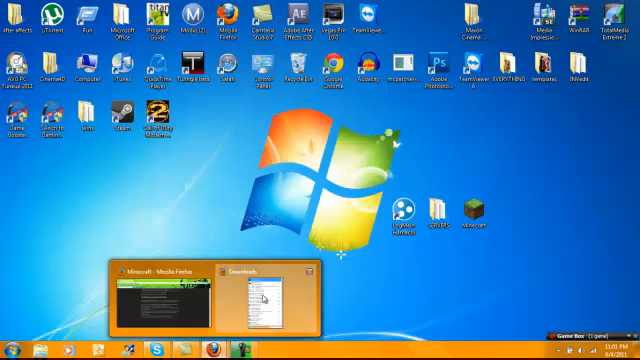
# - Run the downloaded Minecraft_Server.exe once, stop it, and move its generated files into a folder
pyautogui.click(253, 290)
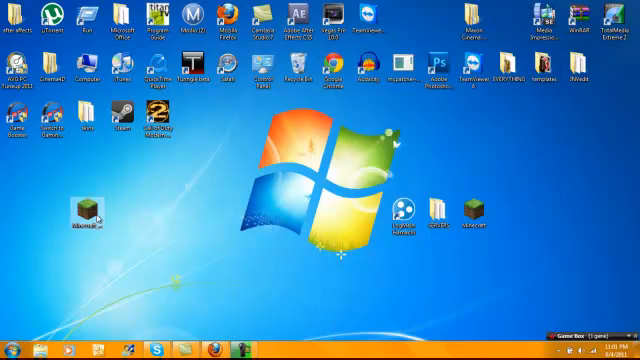
pyautogui.doubleClick(89, 209)
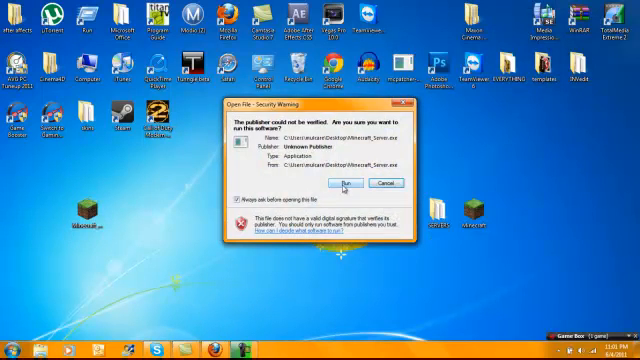
pyautogui.click(339, 183)
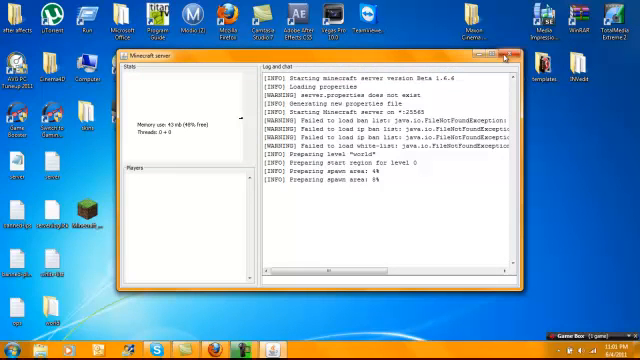
pyautogui.click(520, 58)
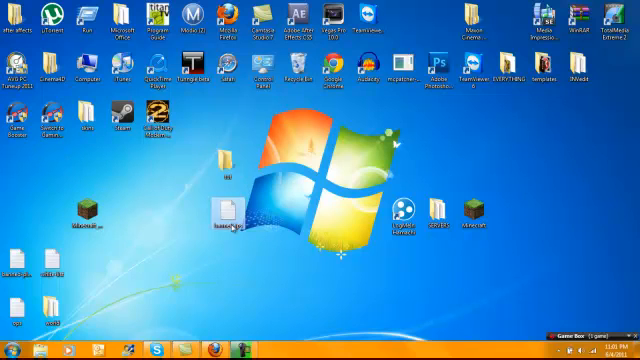
pyautogui.moveTo(227, 210); pyautogui.dragTo(227, 155)
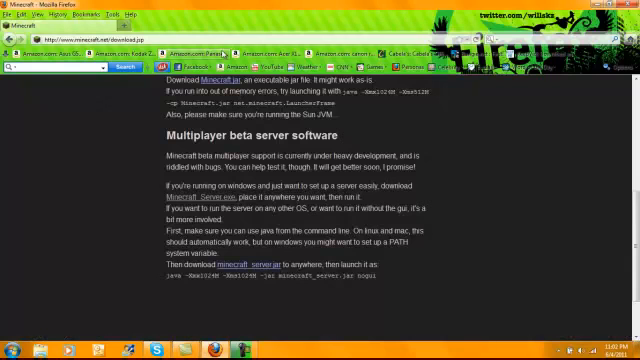
# - Search Google in a new tab for 'hamachi download'
pyautogui.click(136, 25)
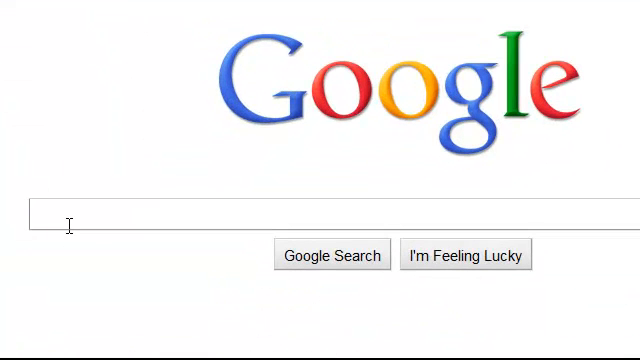
pyautogui.write('ham')
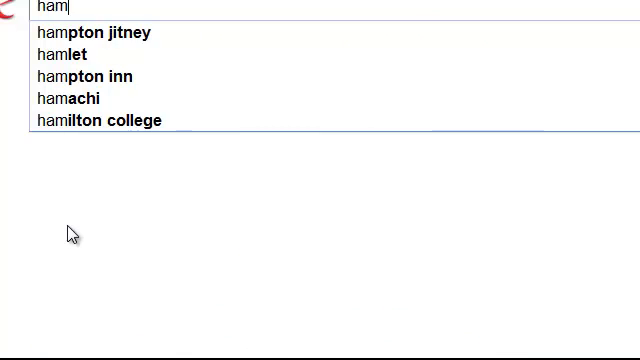
pyautogui.write('hamachi download')
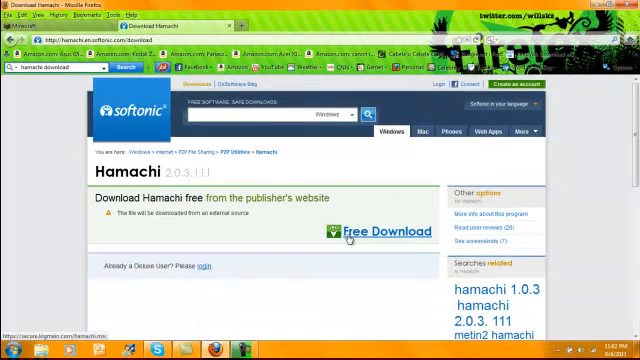
# - Start Softonic's free Hamachi download, then cancel the hamachi.msi save dialog
pyautogui.click(356, 232)
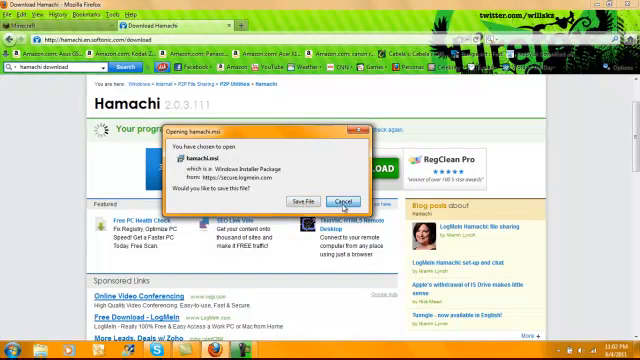
pyautogui.click(40, 17)
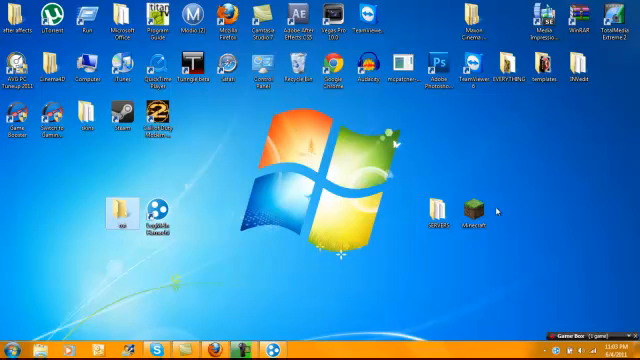
pyautogui.moveTo(472, 210); pyautogui.dragTo(190, 210)
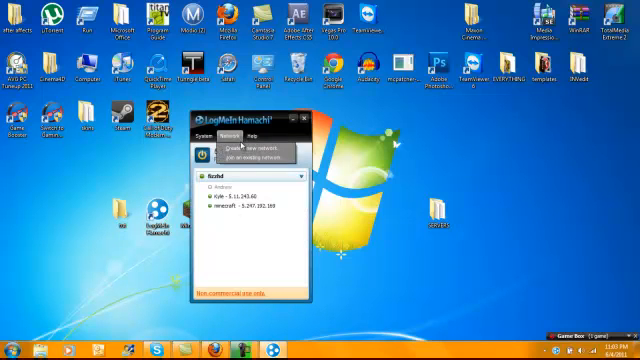
pyautogui.click(254, 144)
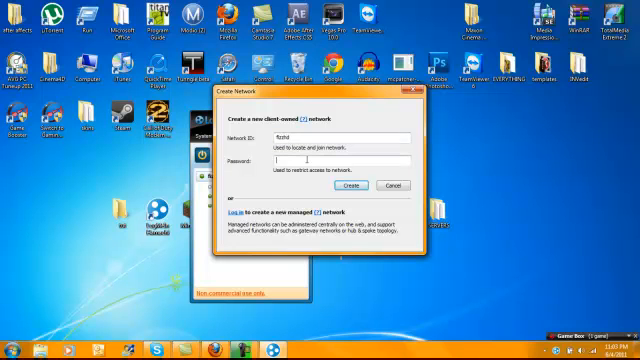
pyautogui.write('123')
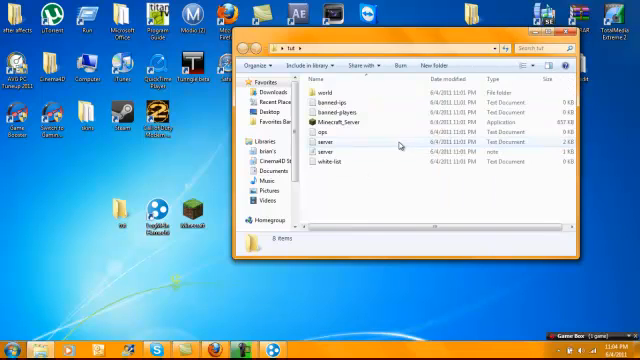
# - Open server.properties from the tut folder in Notepad
pyautogui.doubleClick(344, 141)
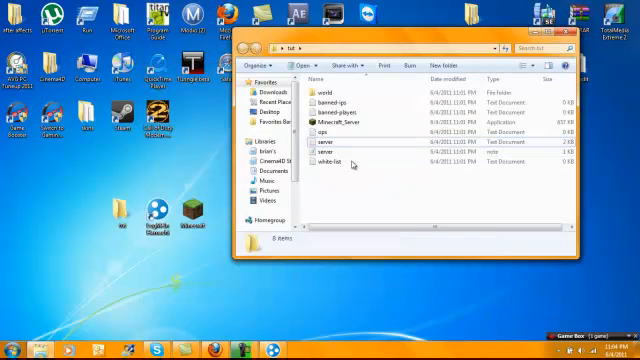
pyautogui.doubleClick(350, 144)
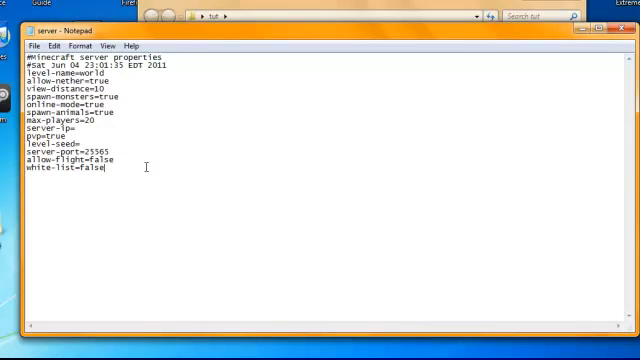
pyautogui.moveTo(89, 131)
pyautogui.write('5.175.')
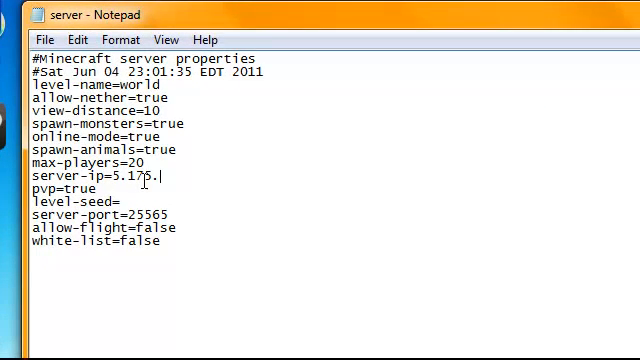
# - Enter 5.175.152.248 as the server-ip value
pyautogui.write('152')
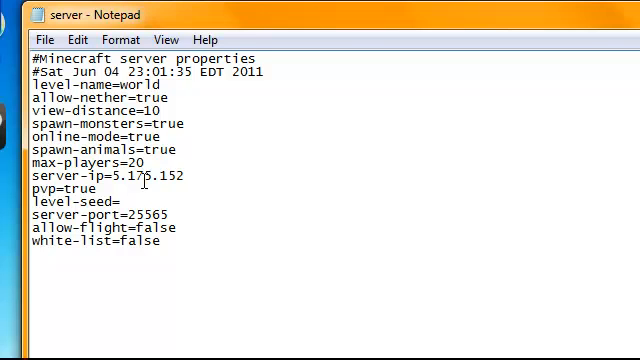
pyautogui.write('.248')
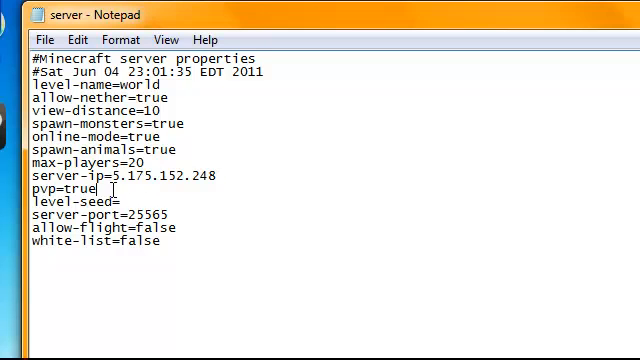
# - Set white-list to true and level-name to tut in server.properties
pyautogui.click(165, 242)
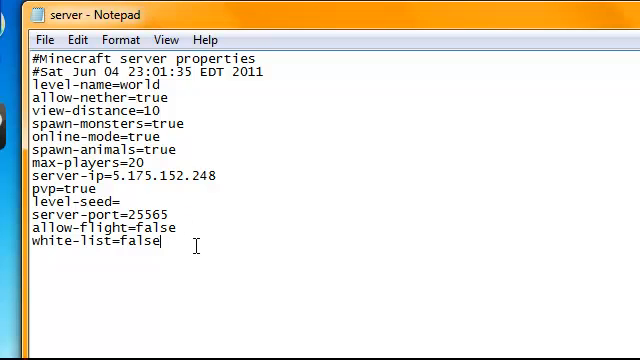
pyautogui.press('BackSpace')
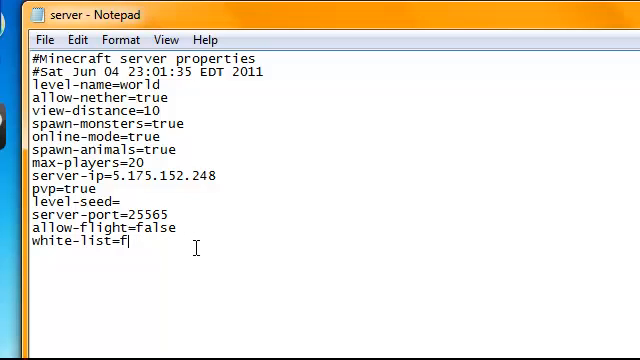
pyautogui.write('rue')
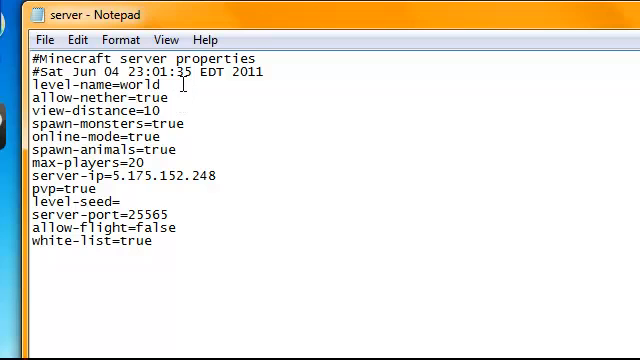
pyautogui.press('BackSpace')
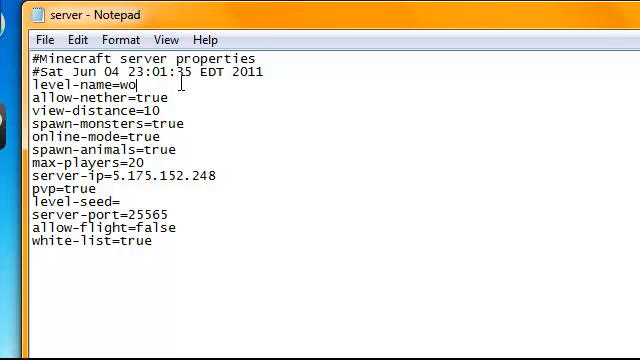
pyautogui.write('tut')
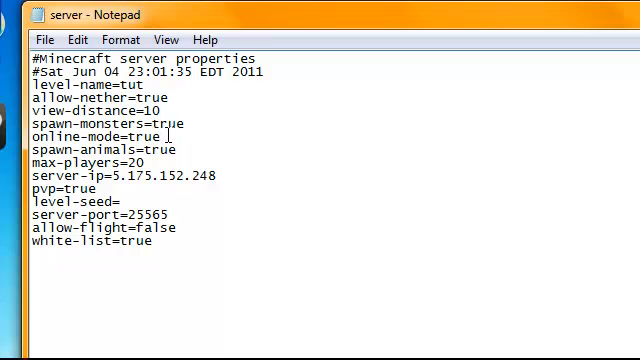
# - Change the online-mode value to false
pyautogui.press('Backspace')
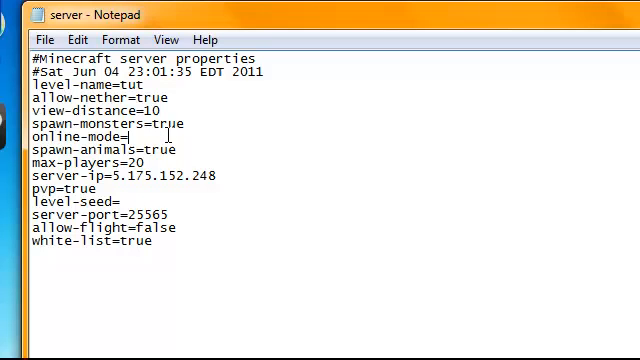
pyautogui.write('fals')
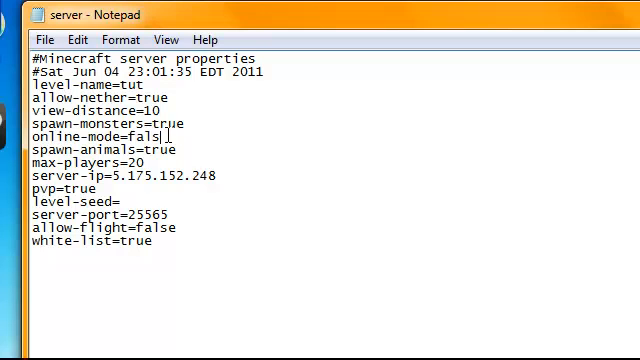
pyautogui.write('e')
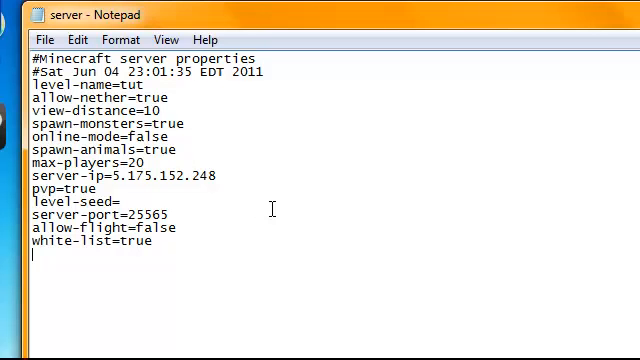
pyautogui.moveTo(338, 192)
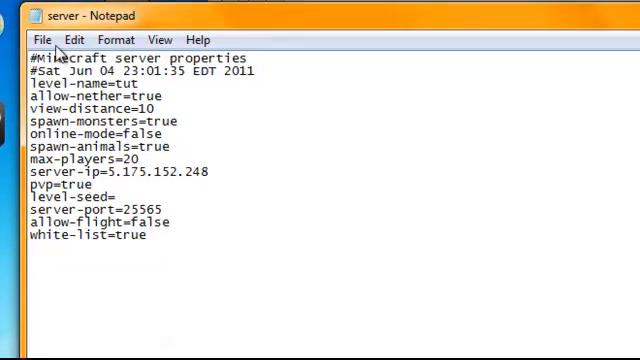
# - Save the edited server.properties from the File menu
pyautogui.click(12, 40)
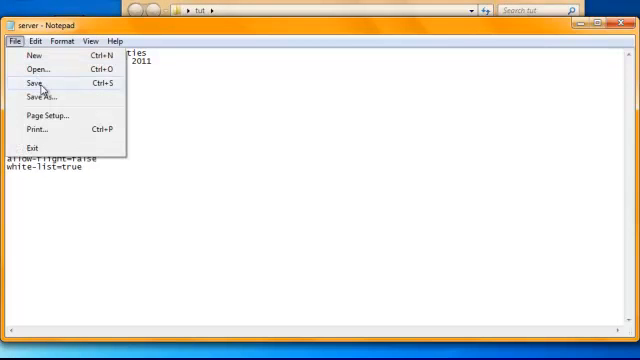
pyautogui.click(37, 89)
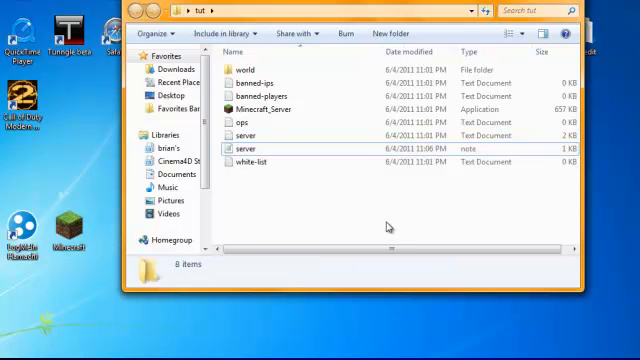
pyautogui.doubleClick(256, 190)
pyautogui.write('a')
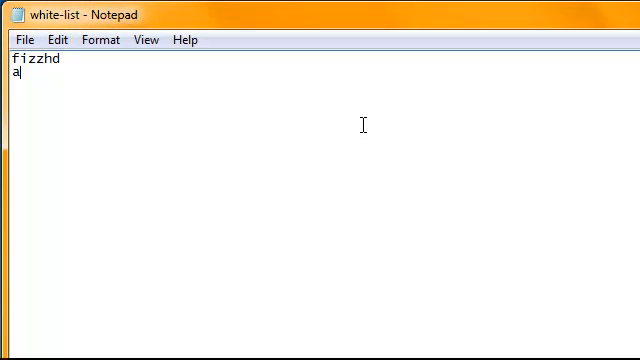
pyautogui.write('ndre')
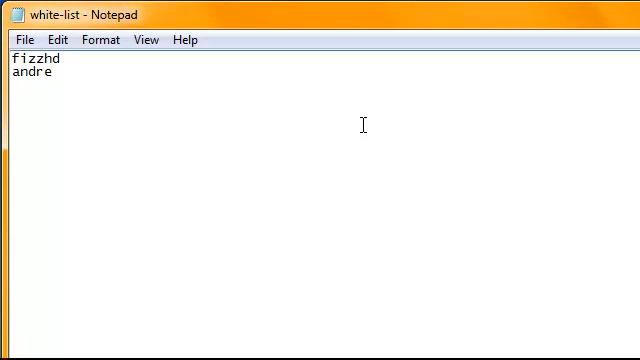
pyautogui.write('wzshd')
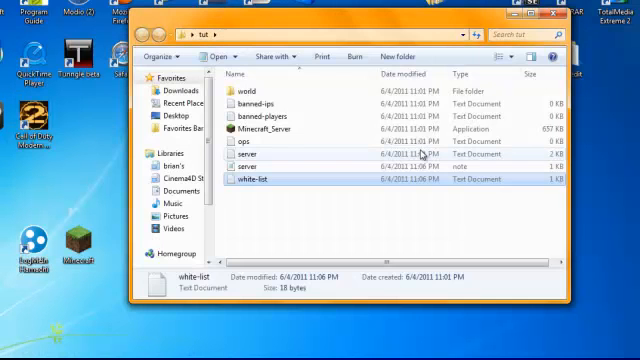
pyautogui.doubleClick(258, 104)
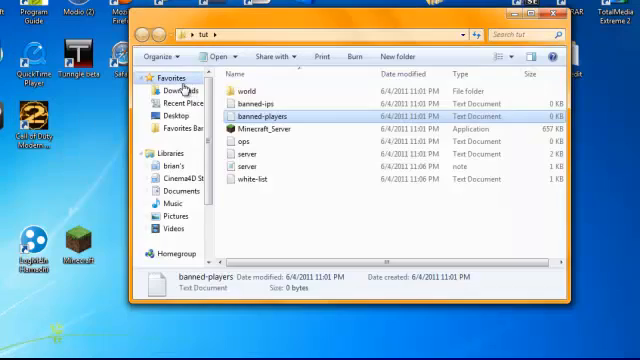
pyautogui.doubleClick(247, 102)
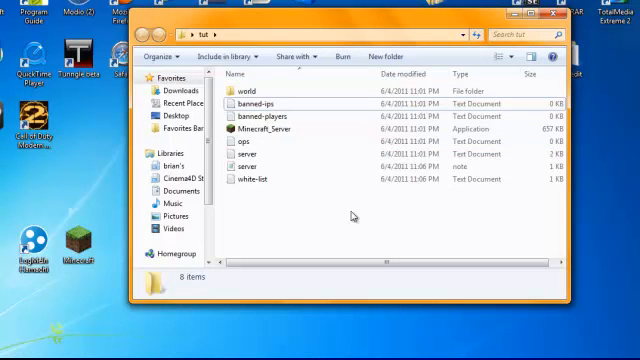
# - Enter player name fizzhd in the ops file, with '/op (pame)' typed below it
pyautogui.doubleClick(245, 144)
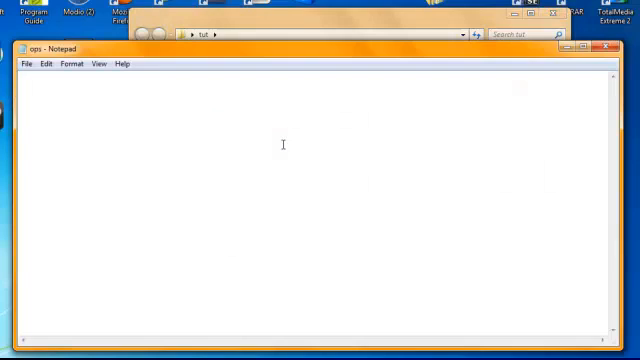
pyautogui.write('fizz')
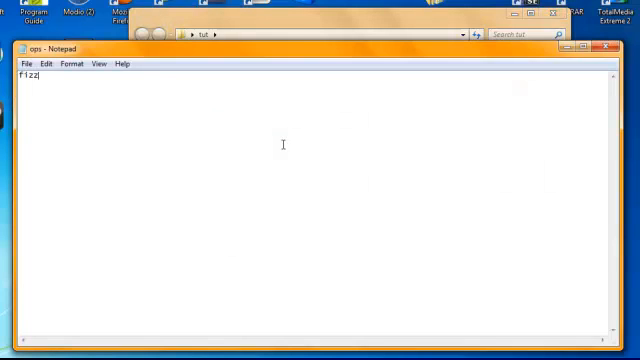
pyautogui.write('hd')
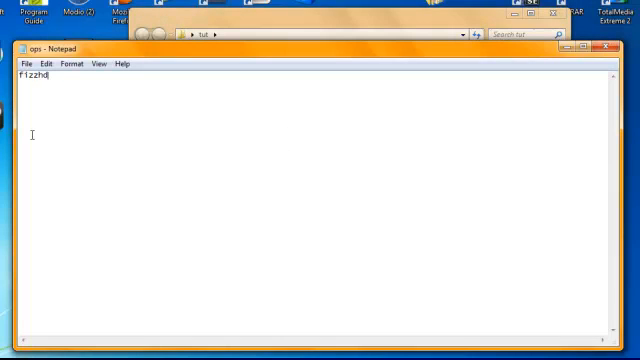
pyautogui.click(13, 65)
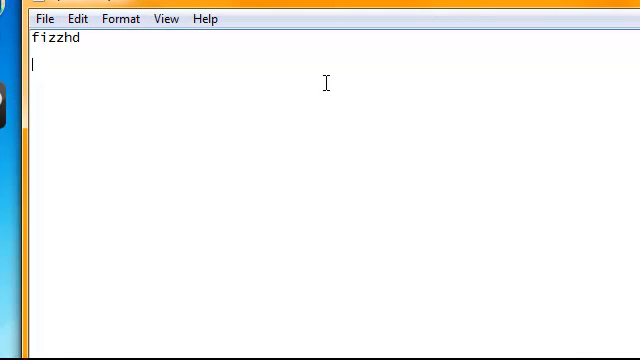
pyautogui.write('/')
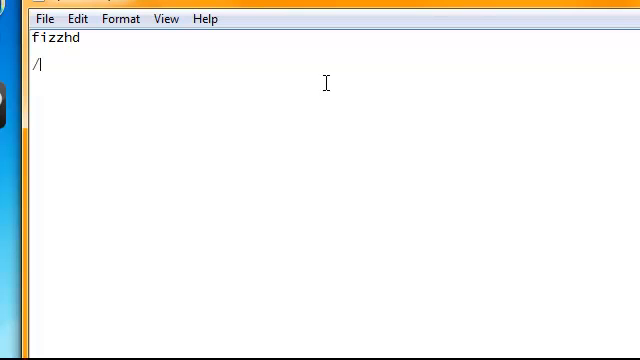
pyautogui.write('op (player n')
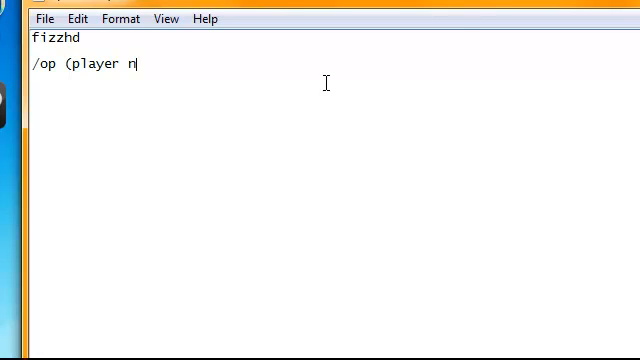
pyautogui.write('ame)')
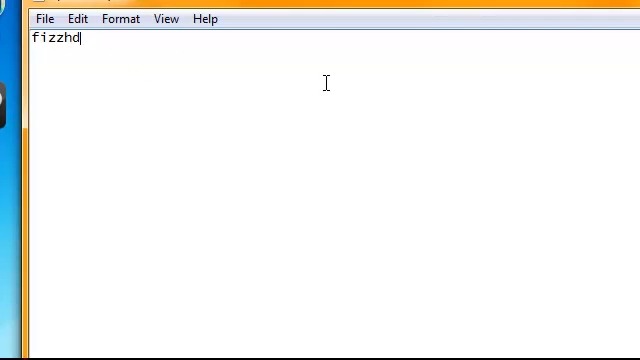
pyautogui.moveTo(346, 60)
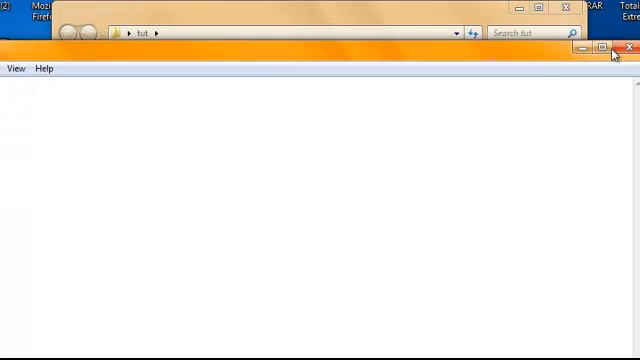
# - Close the ops file and launch Minecraft_Server from the tut folder
pyautogui.click(604, 47)
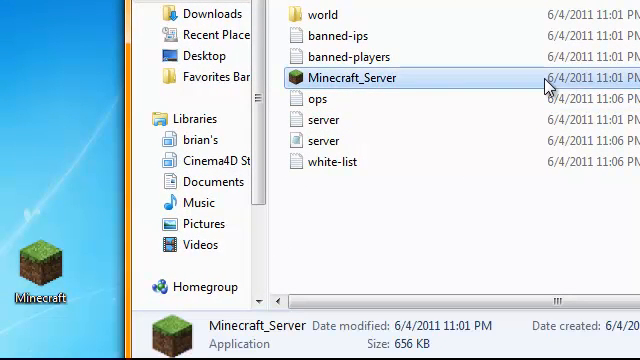
pyautogui.doubleClick(350, 78)
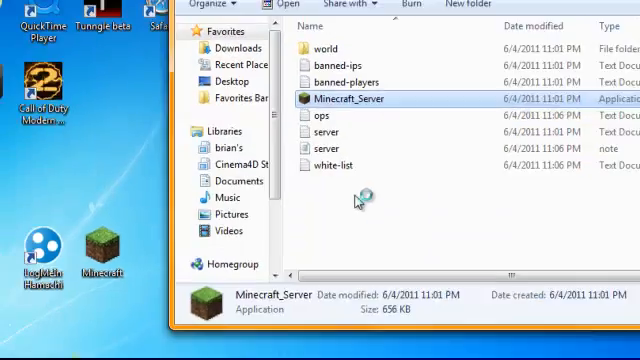
# - Run the Minecraft server until its log reports the spawn area prepared and Done
pyautogui.doubleClick(347, 98)
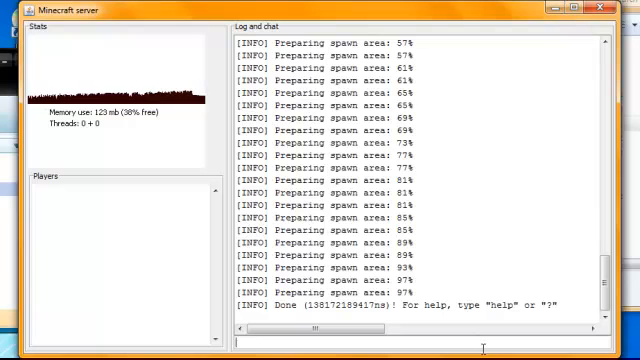
# - Run help in the server console to list commands like kick, ban, op and stop
pyautogui.write('he')
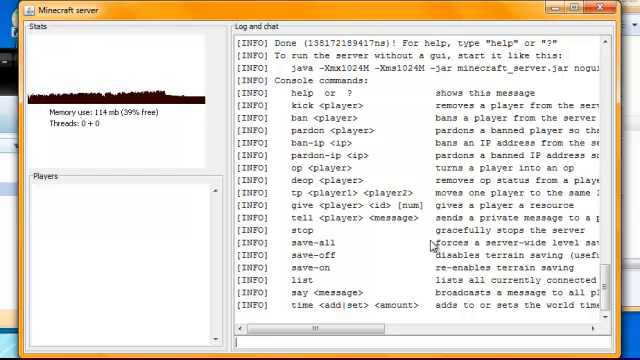
pyautogui.moveTo(418, 252)
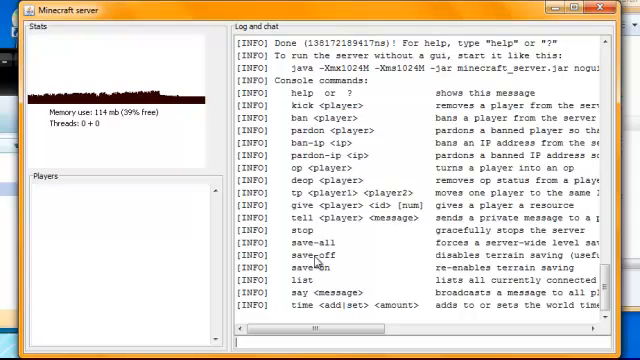
pyautogui.moveTo(492, 218)
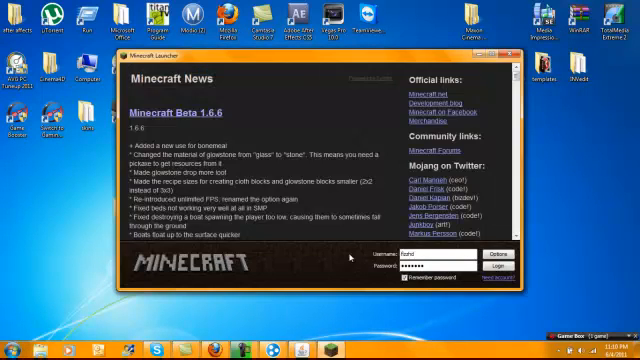
# - Log in to the Minecraft Launcher with the entered username and password
pyautogui.click(489, 267)
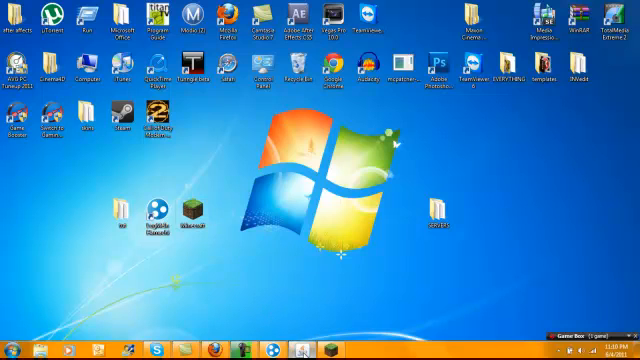
# - Start Minecraft from its desktop icon and reach the Play Multiplayer screen
pyautogui.doubleClick(185, 215)
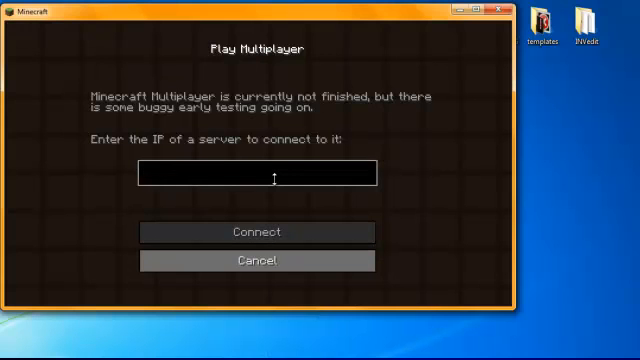
# - Enter the server address 5.175.152.248 on the Play Multiplayer screen
pyautogui.write('5.175.152.248')
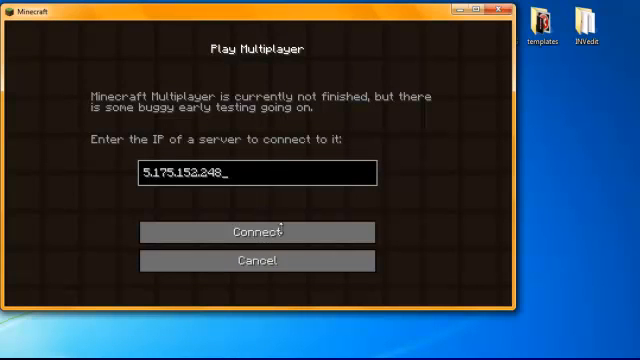